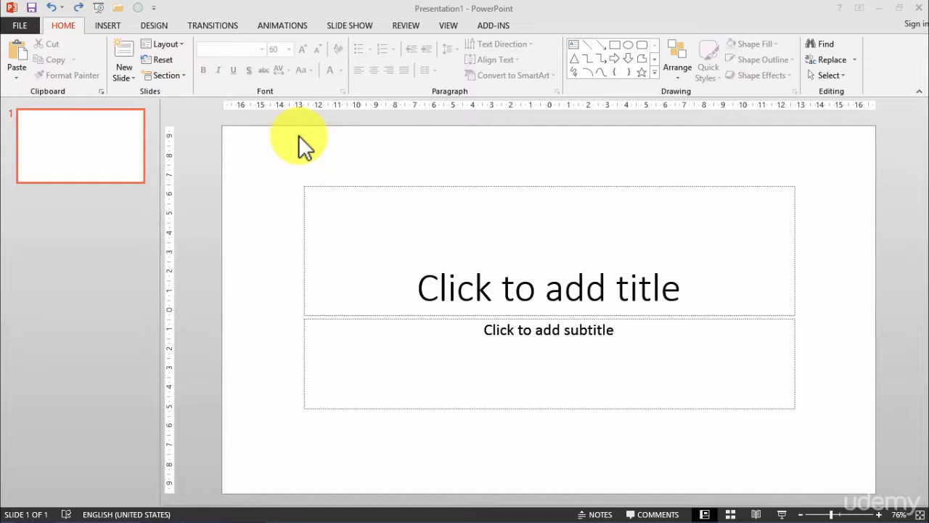
{"action": "mouse_move", "coordinate": [61, 13]}
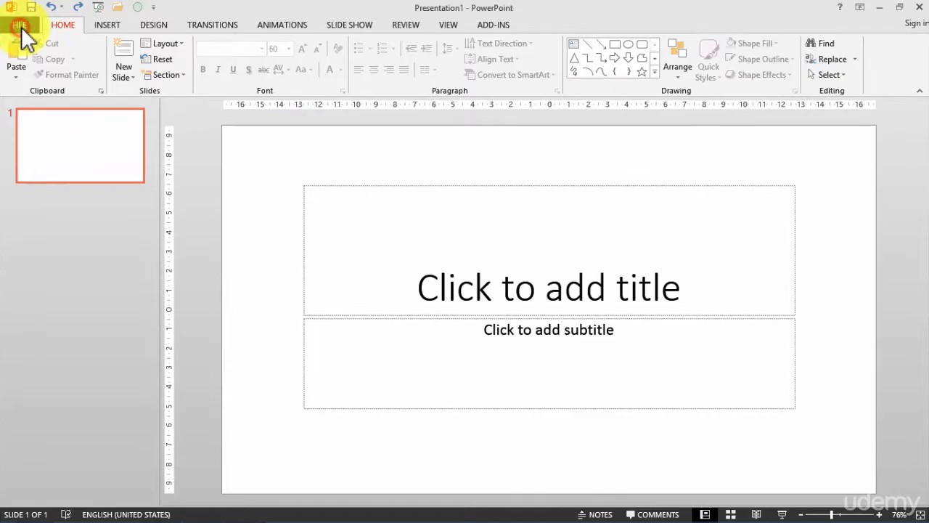
Search the New templates for Education and scroll down to the Fall fun education presentation
{"action": "left_click", "coordinate": [21, 23]}
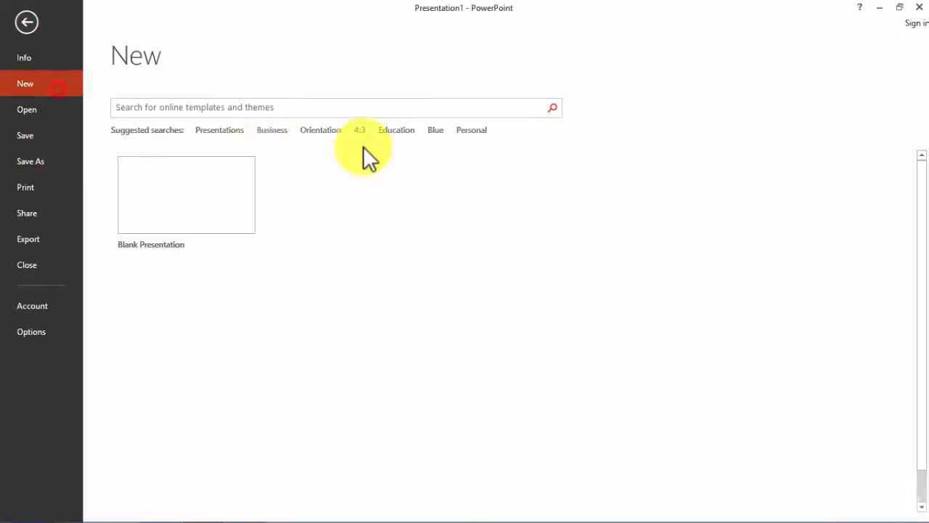
{"action": "left_click", "coordinate": [396, 130]}
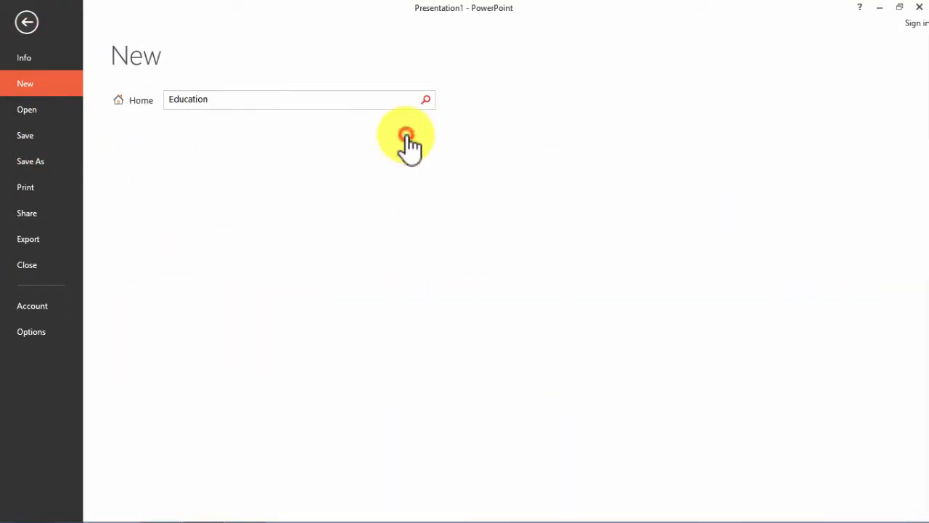
{"action": "left_click", "coordinate": [424, 99]}
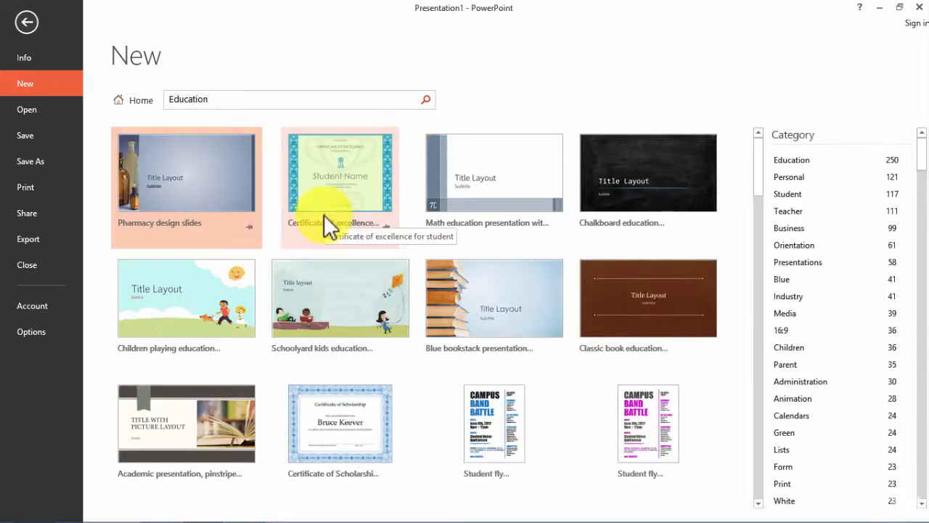
{"action": "scroll", "scroll_direction": "down", "scroll_amount": 3}
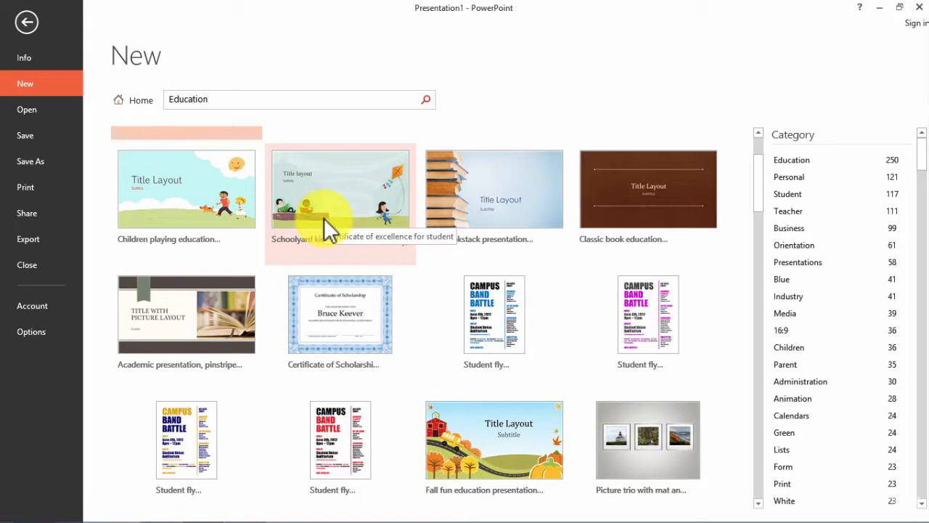
{"action": "mouse_move", "coordinate": [482, 392]}
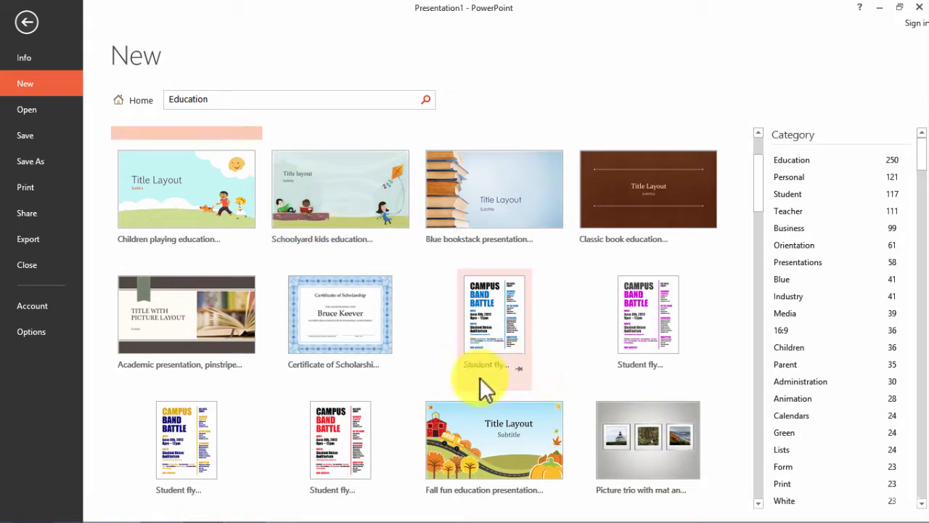
{"action": "scroll", "scroll_direction": "down", "scroll_amount": 3}
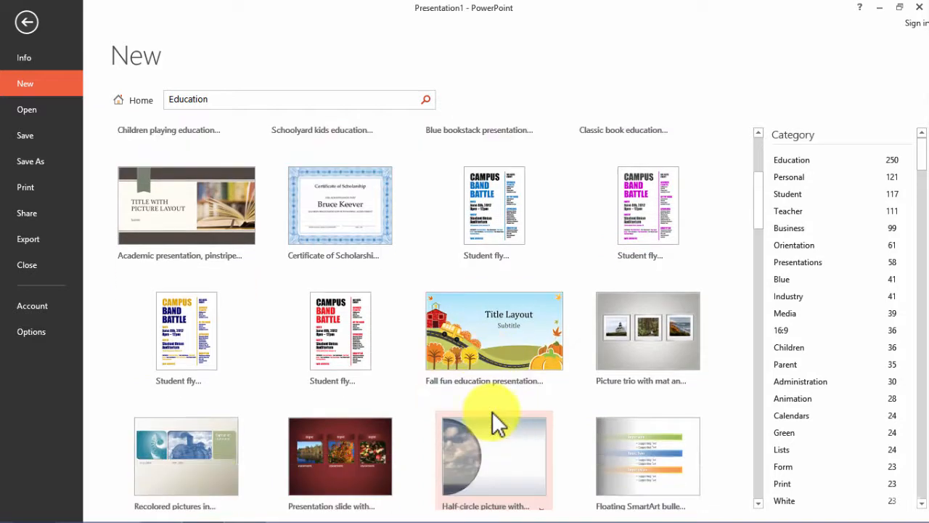
{"action": "mouse_move", "coordinate": [491, 353]}
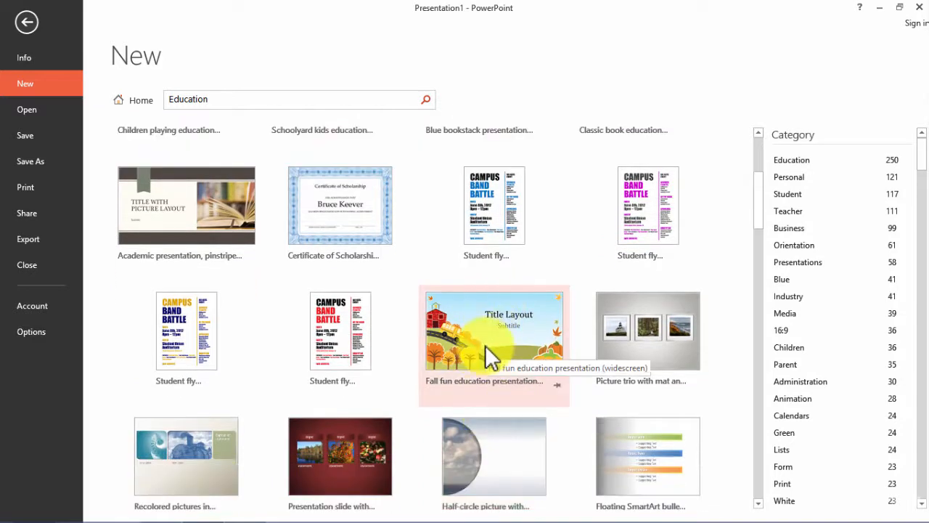
Create Presentation3 from the Fall fun education template and review its slides, ending on the title slide
{"action": "left_click", "coordinate": [493, 331]}
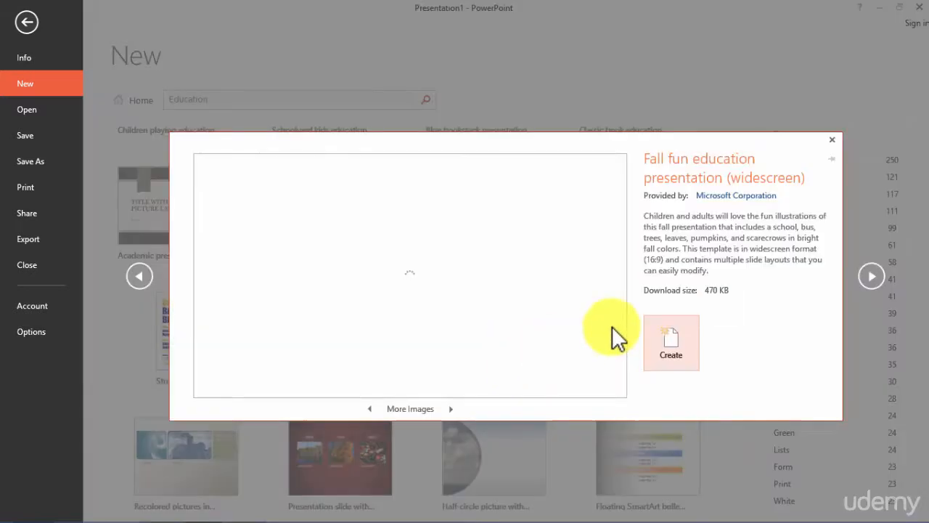
{"action": "left_click", "coordinate": [671, 342]}
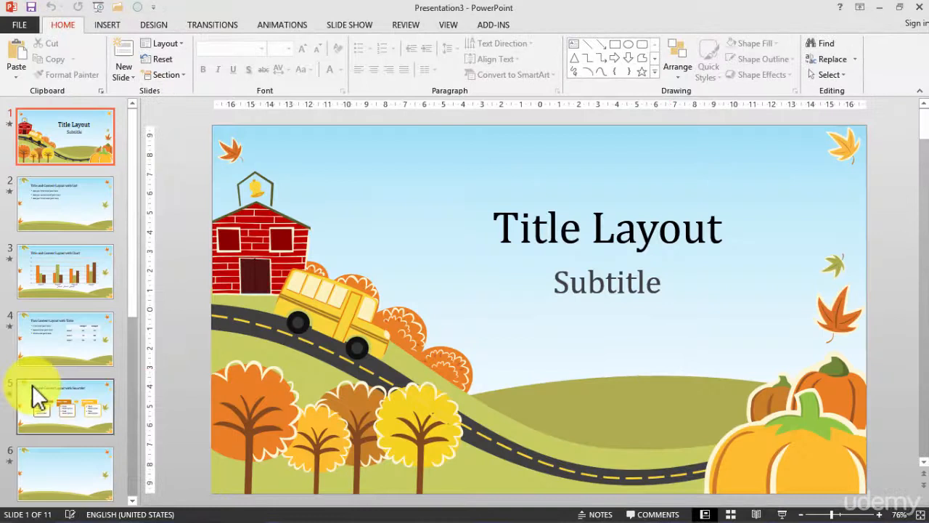
{"action": "scroll", "scroll_direction": "down", "scroll_amount": 3}
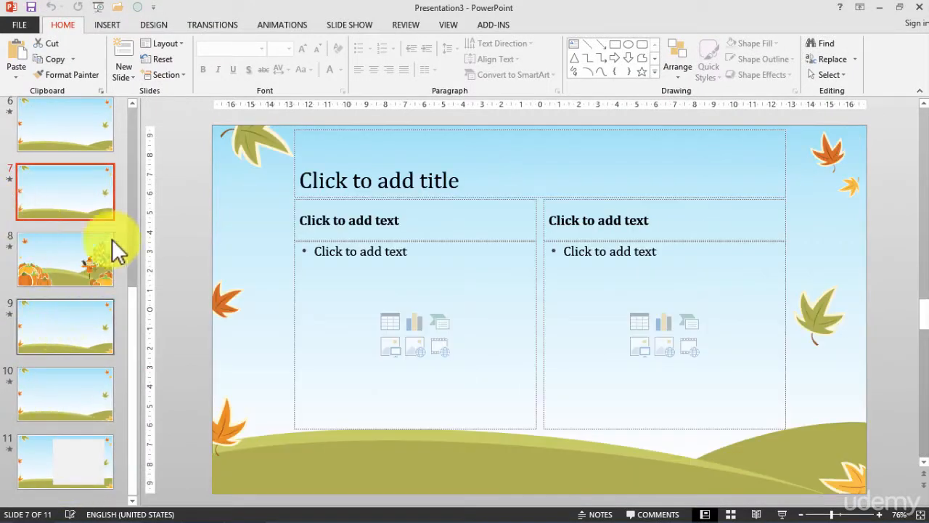
{"action": "left_click", "coordinate": [66, 258]}
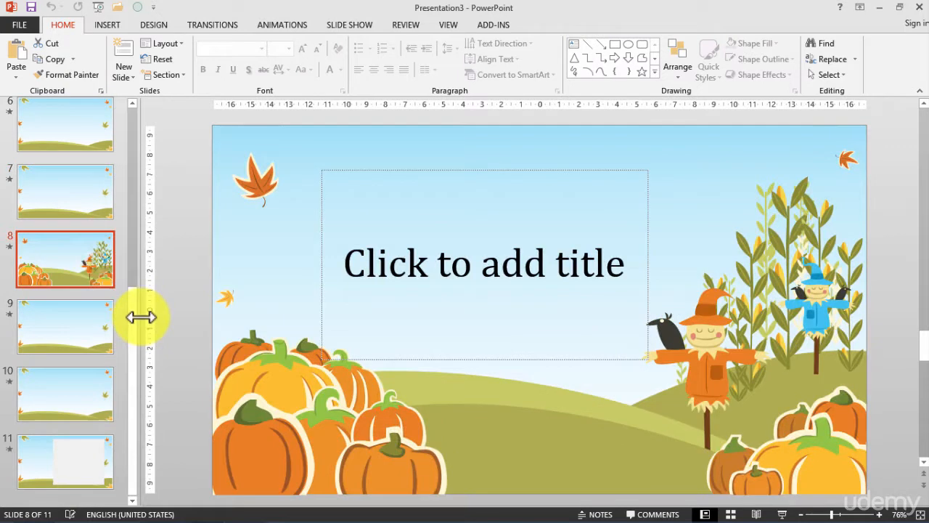
{"action": "left_click", "coordinate": [64, 191]}
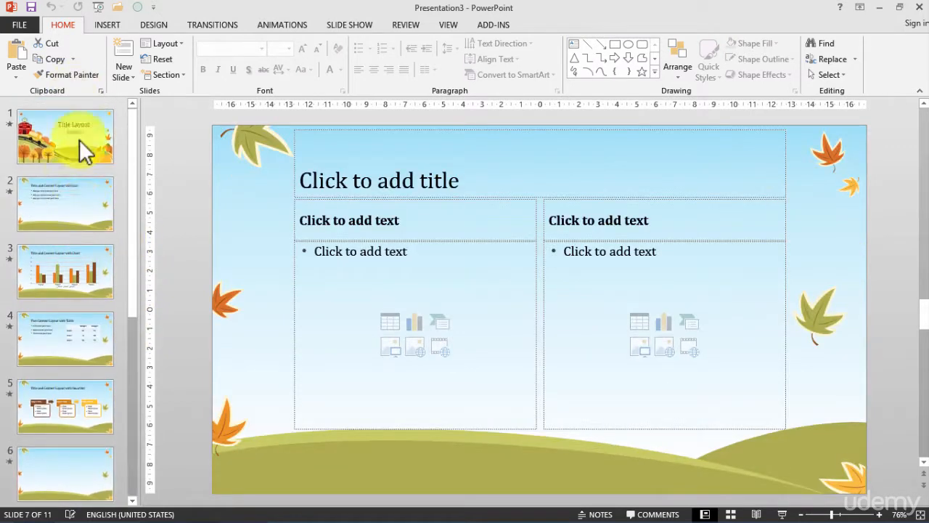
{"action": "left_click", "coordinate": [66, 134]}
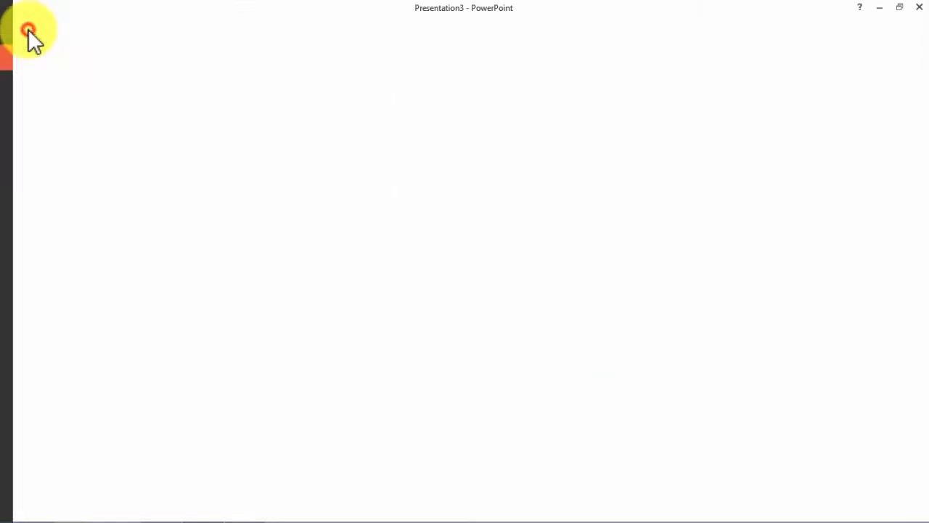
Show the Print page with Adobe PDF selected and review its printer properties, cancelling without changes
{"action": "left_click", "coordinate": [26, 32]}
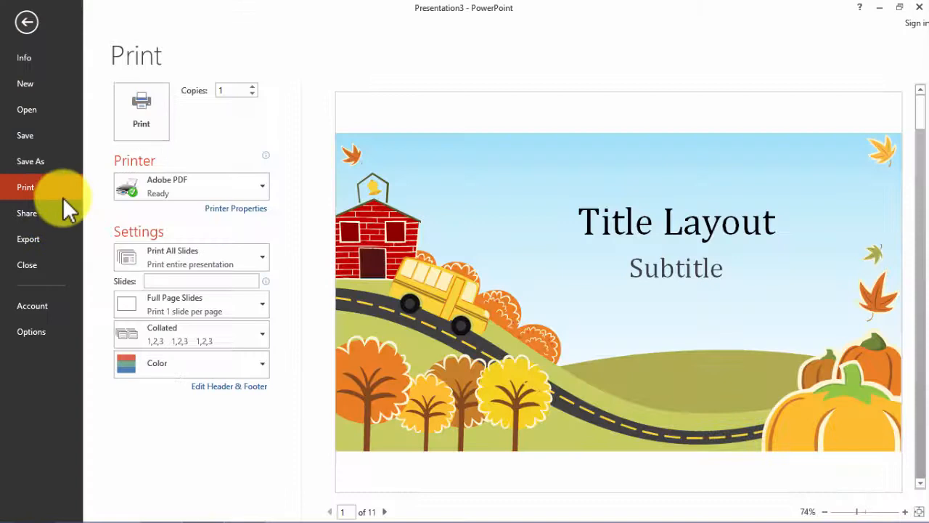
{"action": "left_click", "coordinate": [192, 186]}
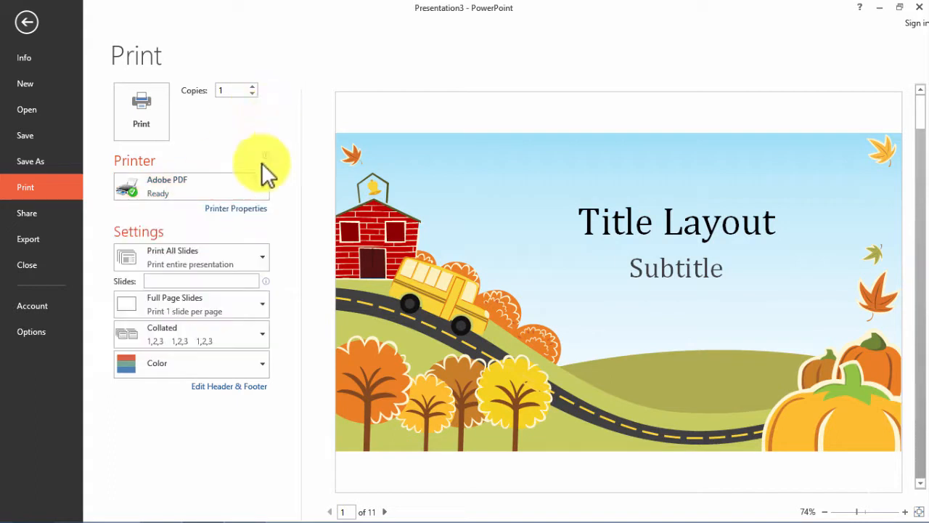
{"action": "left_click", "coordinate": [235, 209]}
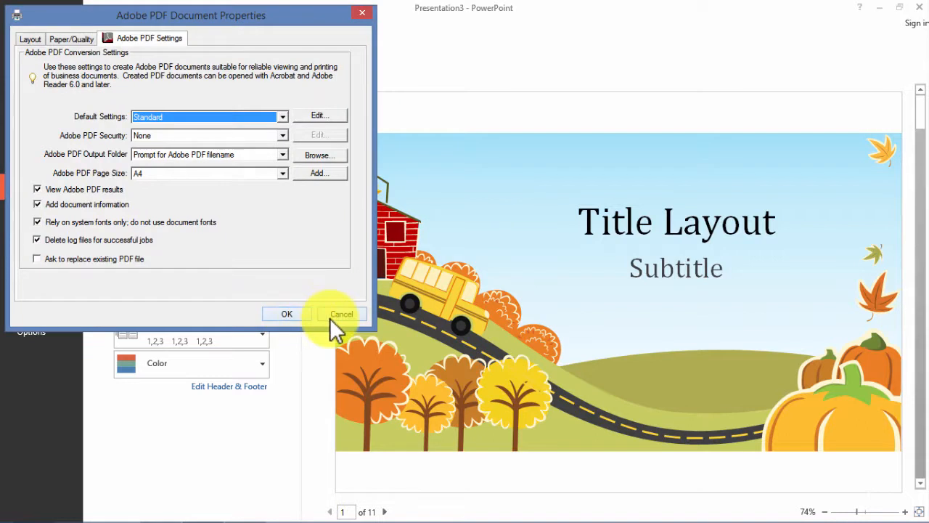
{"action": "left_click", "coordinate": [340, 314]}
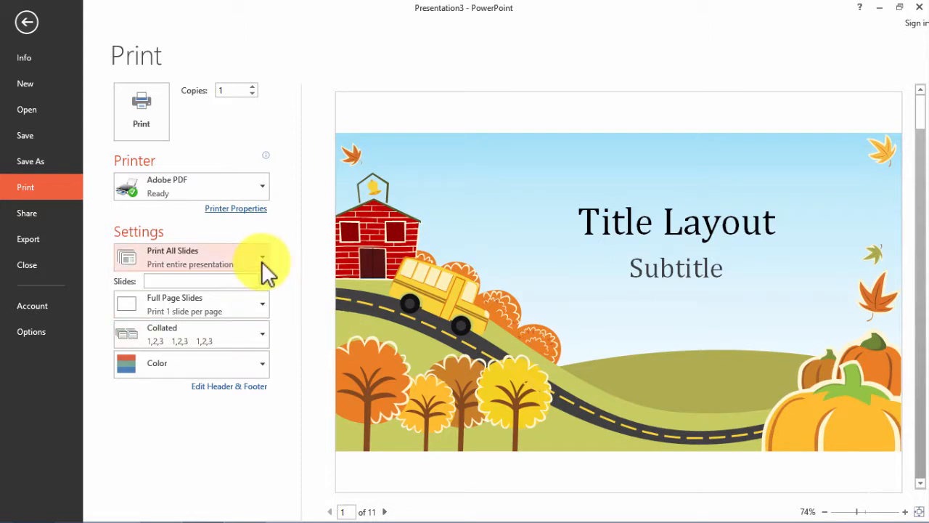
{"action": "left_click", "coordinate": [262, 257]}
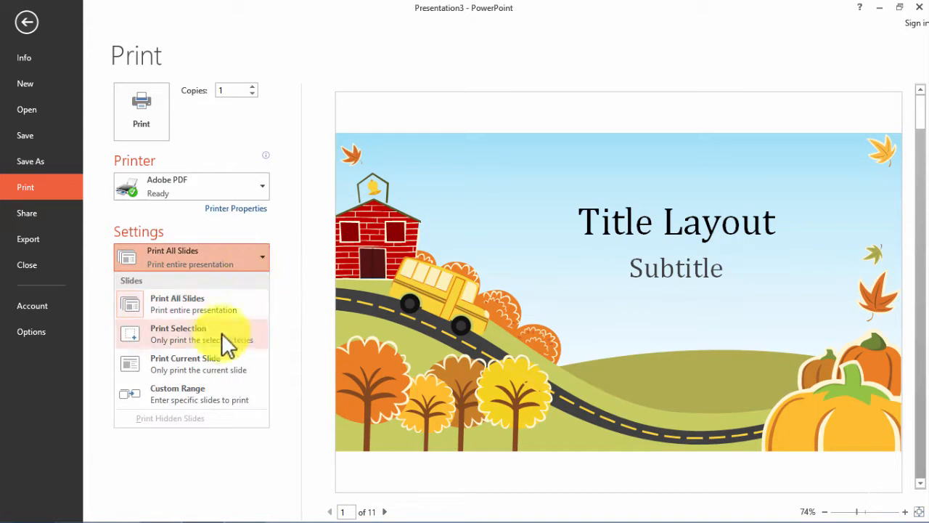
{"action": "mouse_move", "coordinate": [217, 380]}
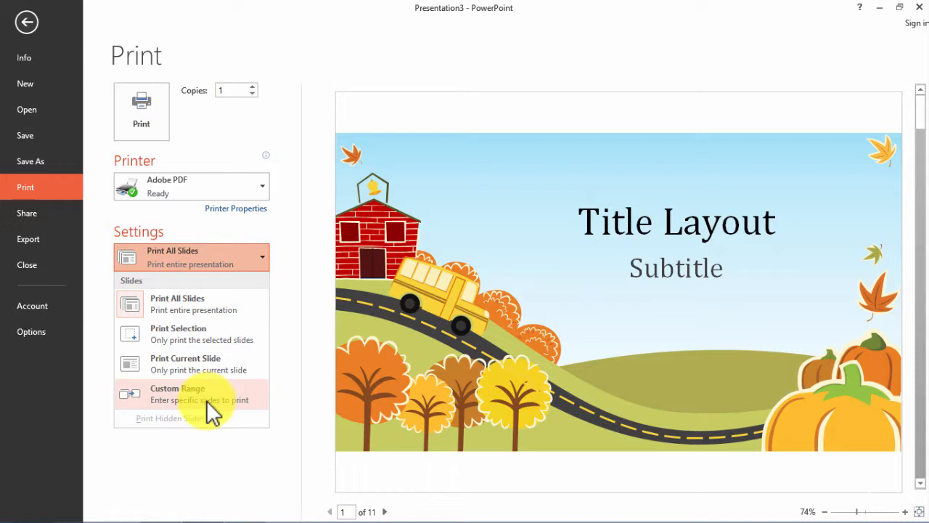
{"action": "left_click", "coordinate": [177, 394]}
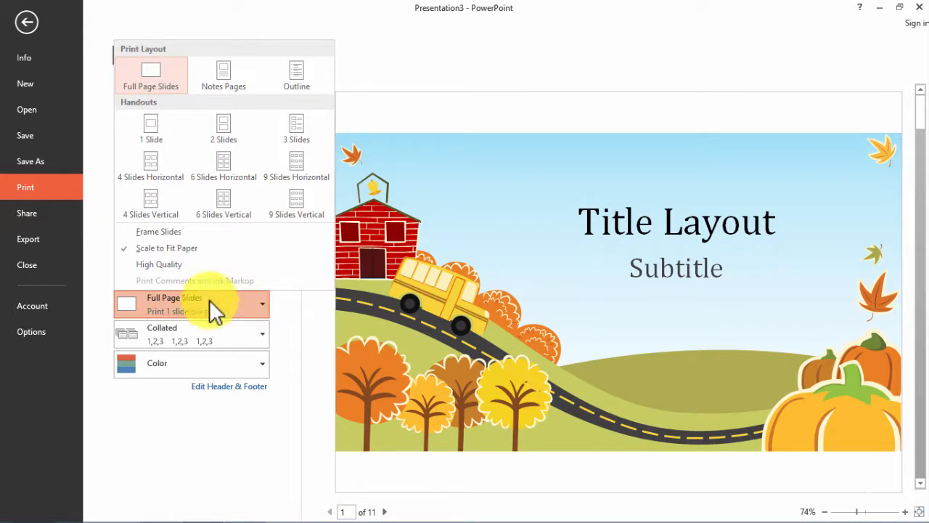
{"action": "mouse_move", "coordinate": [291, 142]}
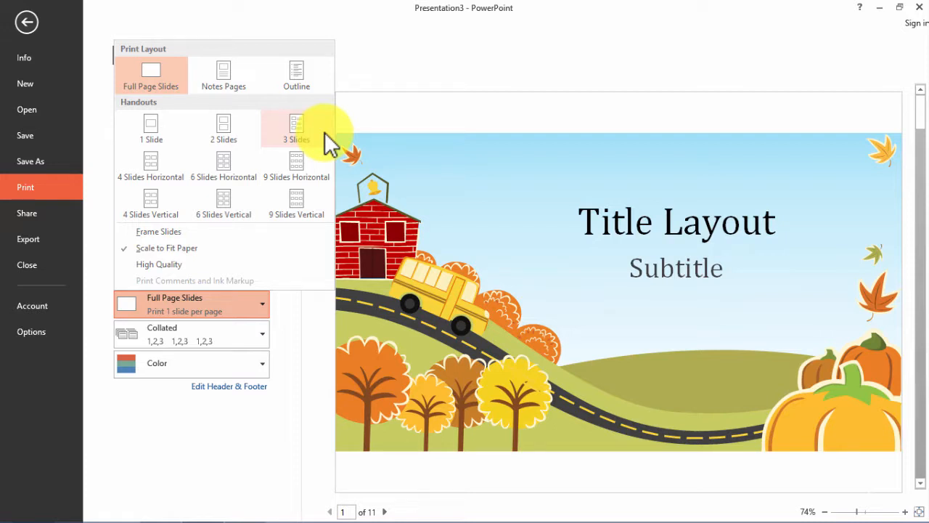
{"action": "mouse_move", "coordinate": [246, 134]}
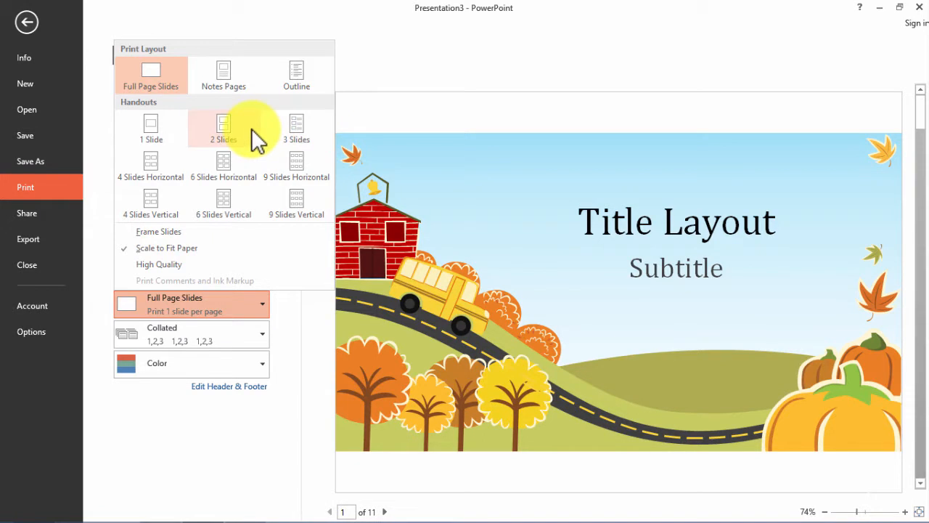
{"action": "mouse_move", "coordinate": [239, 186]}
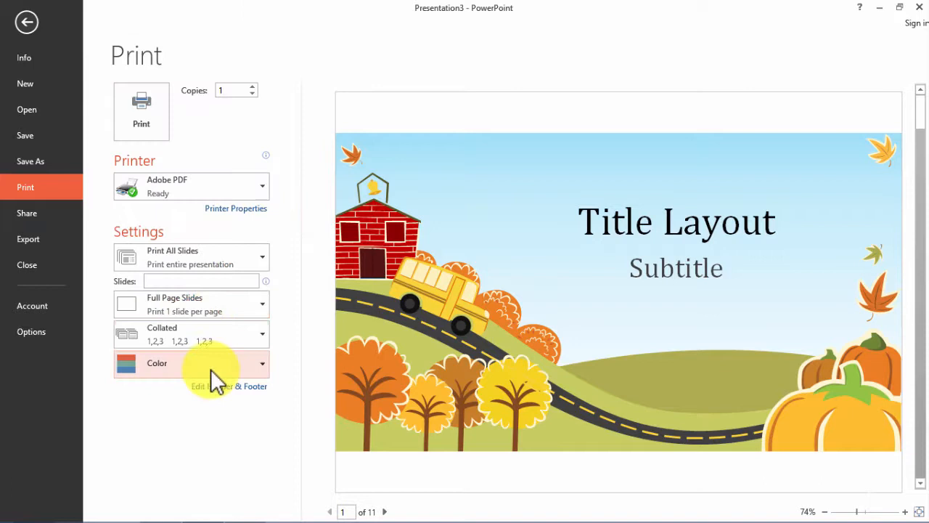
{"action": "mouse_move", "coordinate": [261, 421]}
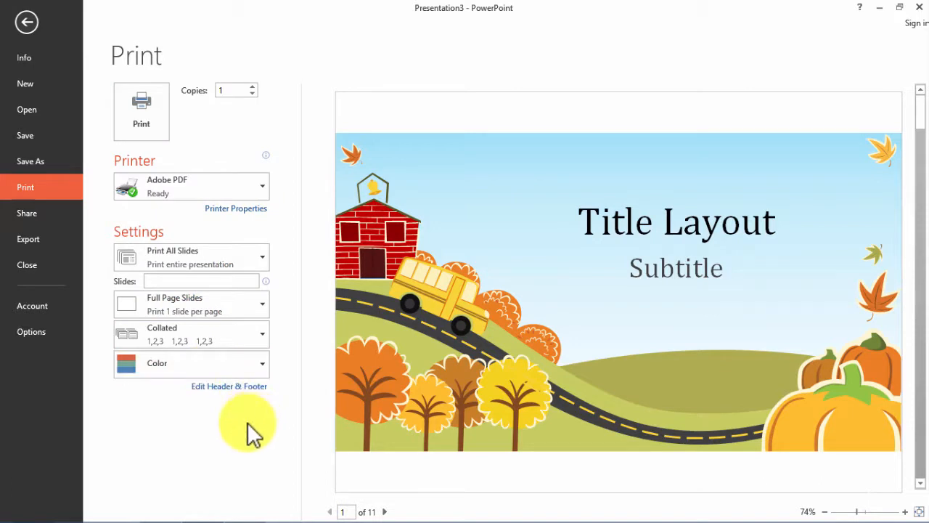
{"action": "mouse_move", "coordinate": [239, 87]}
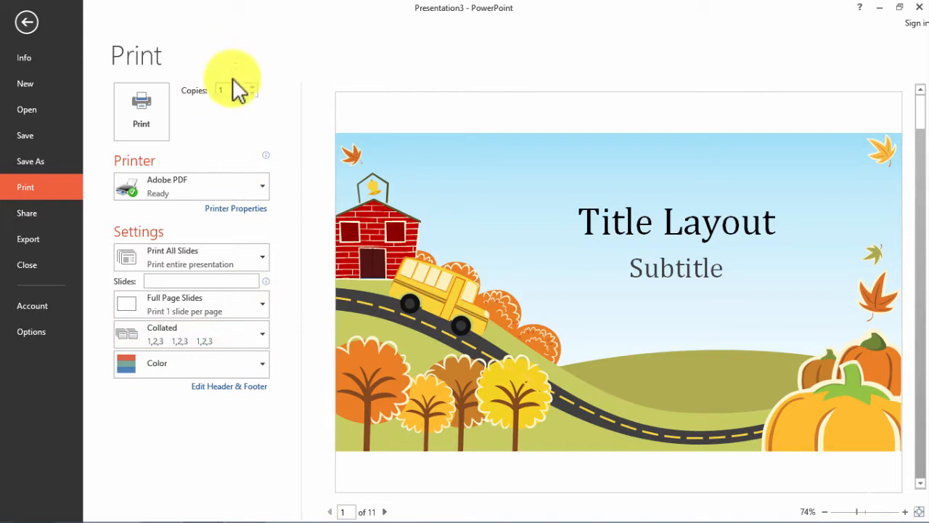
{"action": "mouse_move", "coordinate": [258, 98]}
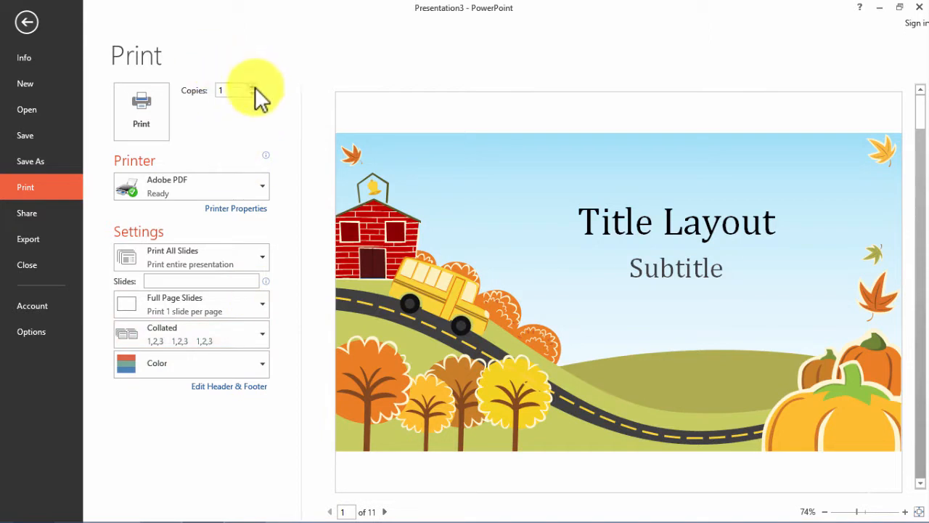